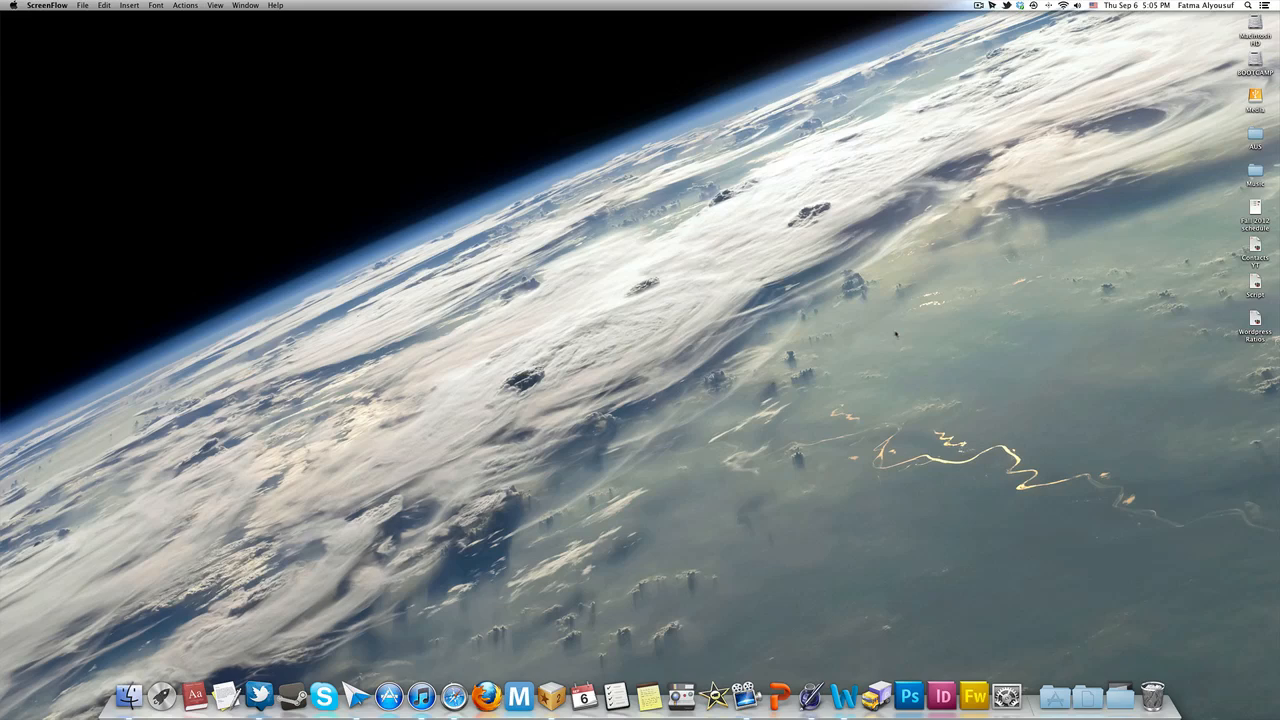
mouse_move(888, 344)
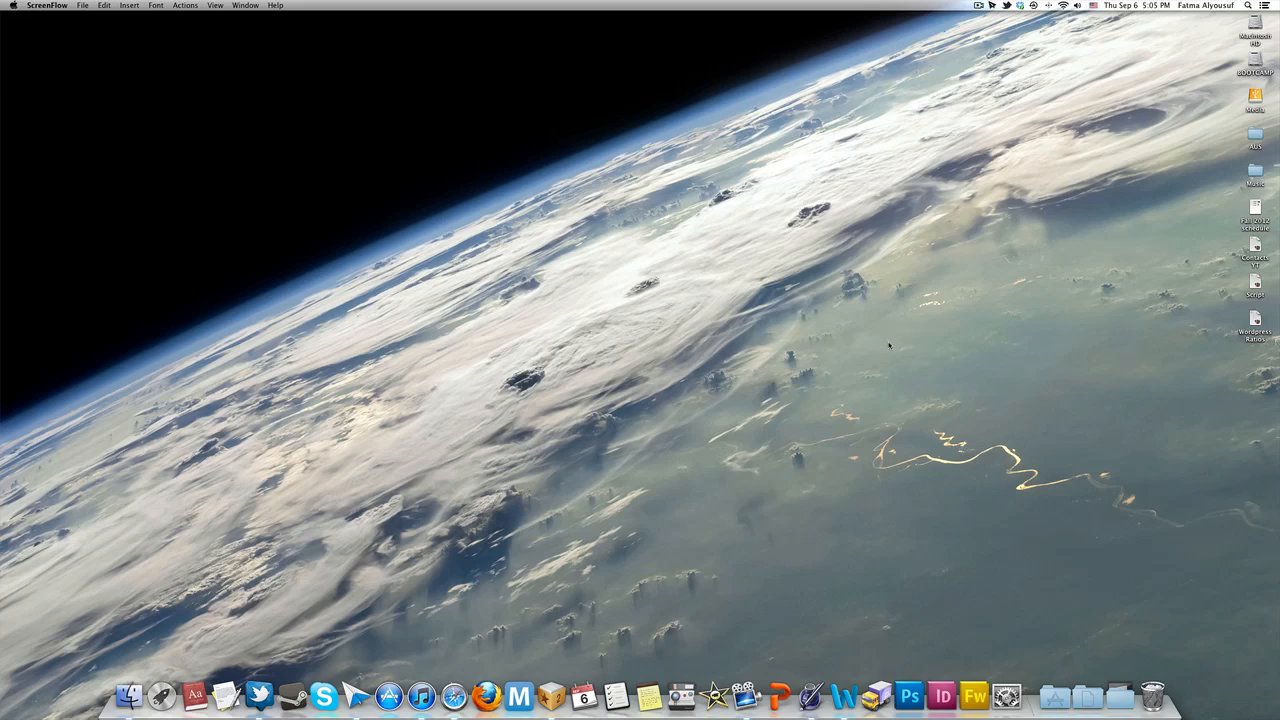
mouse_move(864, 352)
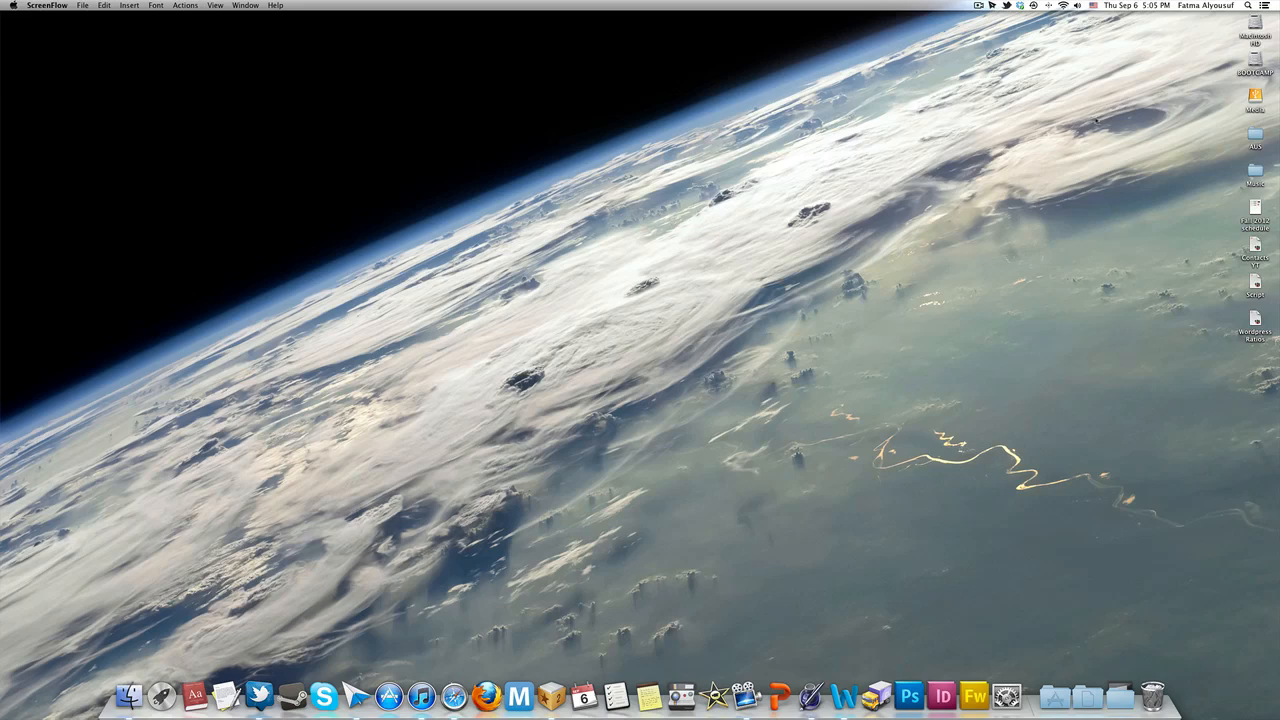
mouse_move(1236, 24)
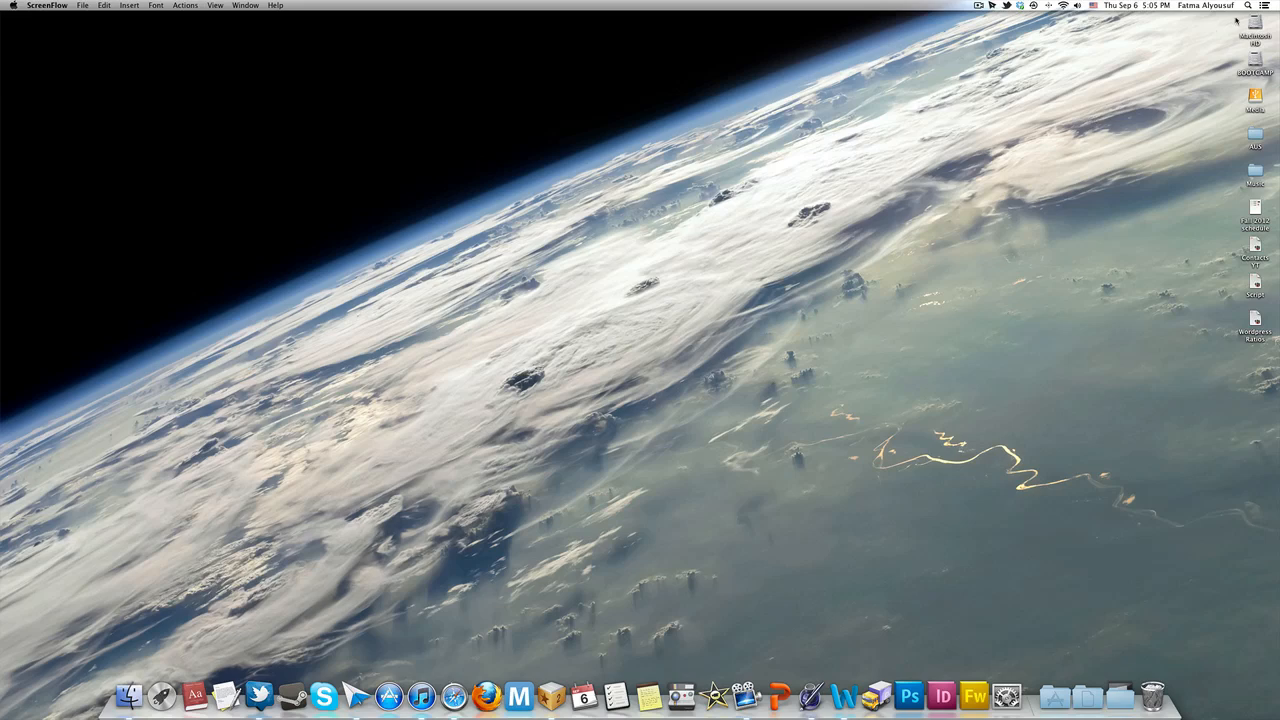
Step: Launch Automator from Spotlight by searching 'automator'
type("automat")
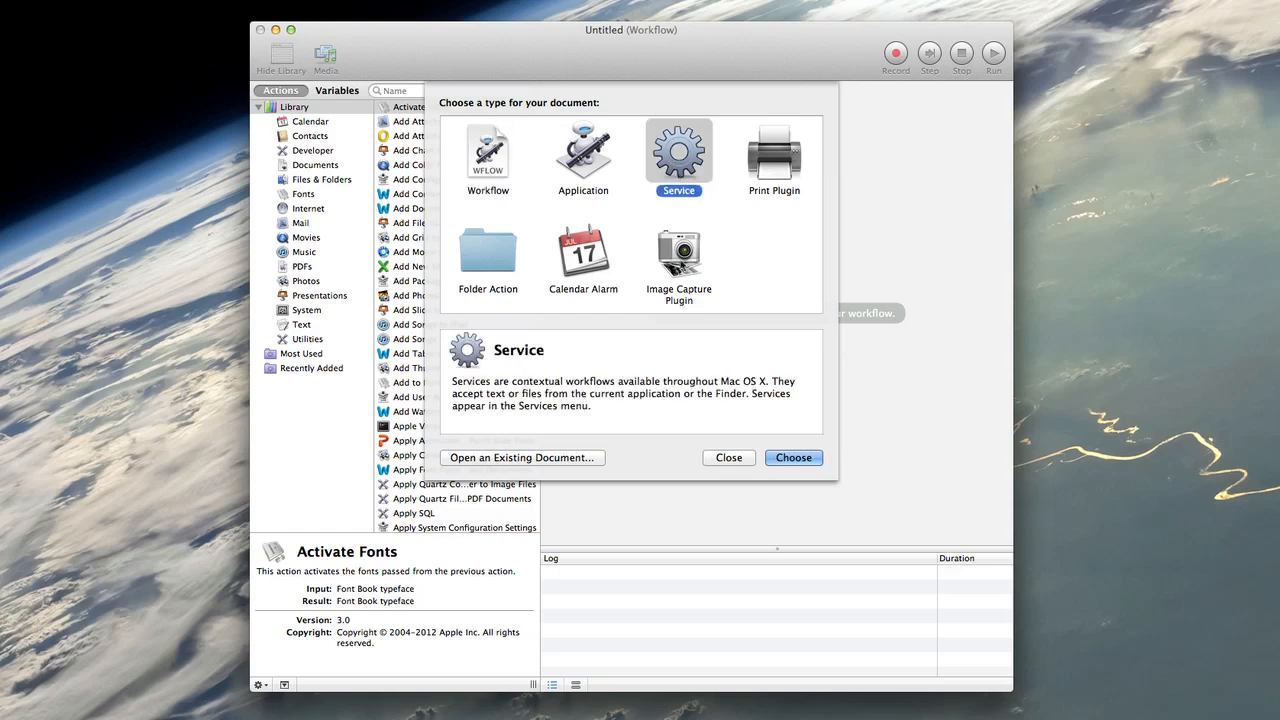
Step: Create a new Service document that receives no input and is available only in Finder
left_click(794, 458)
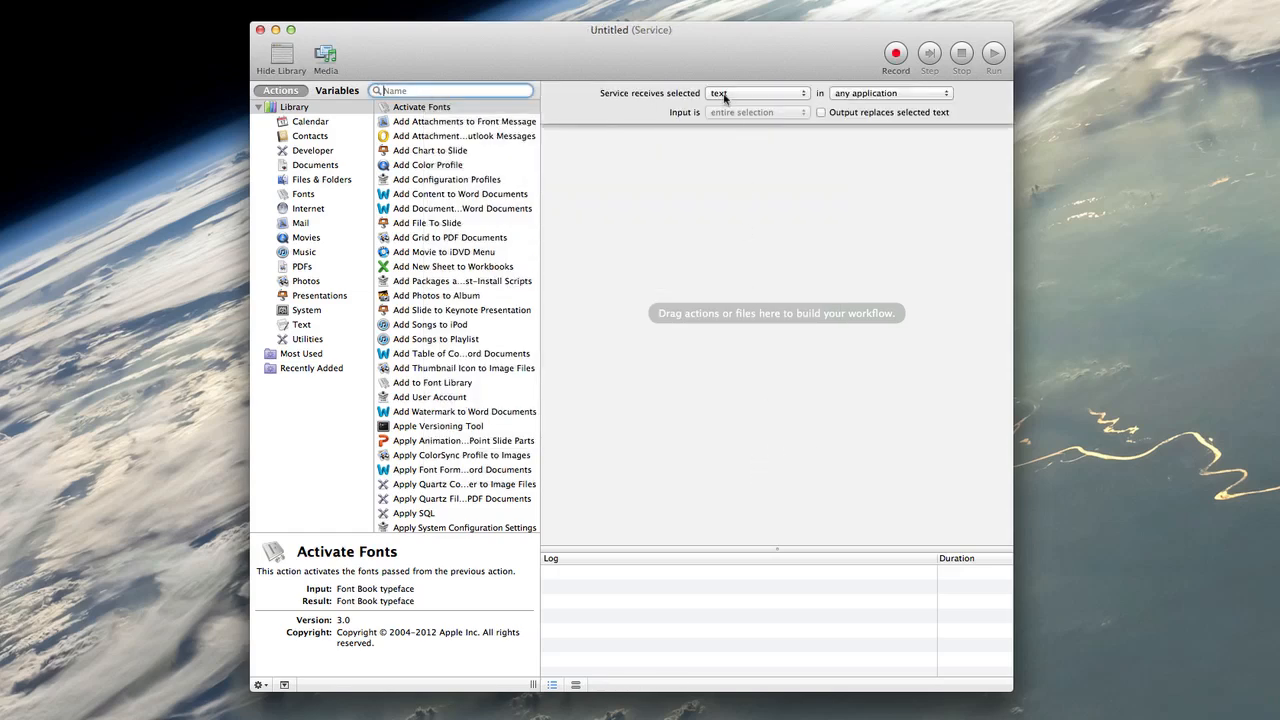
left_click(752, 92)
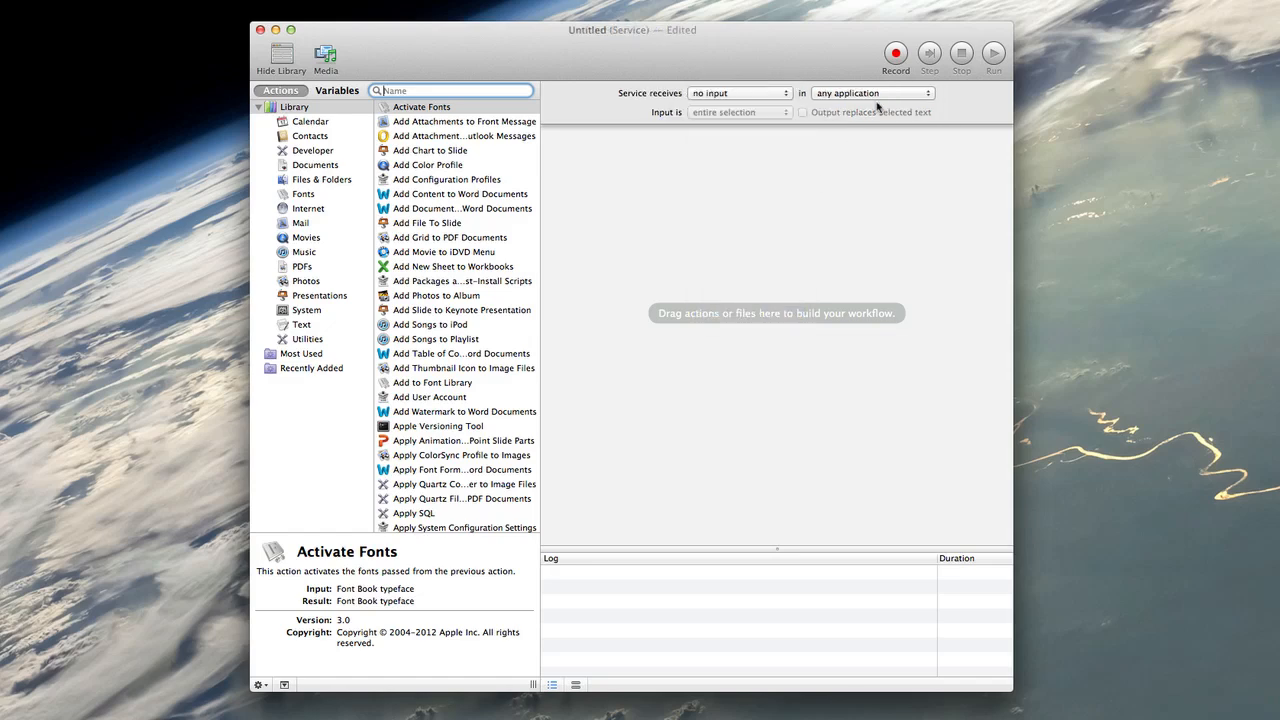
left_click(872, 92)
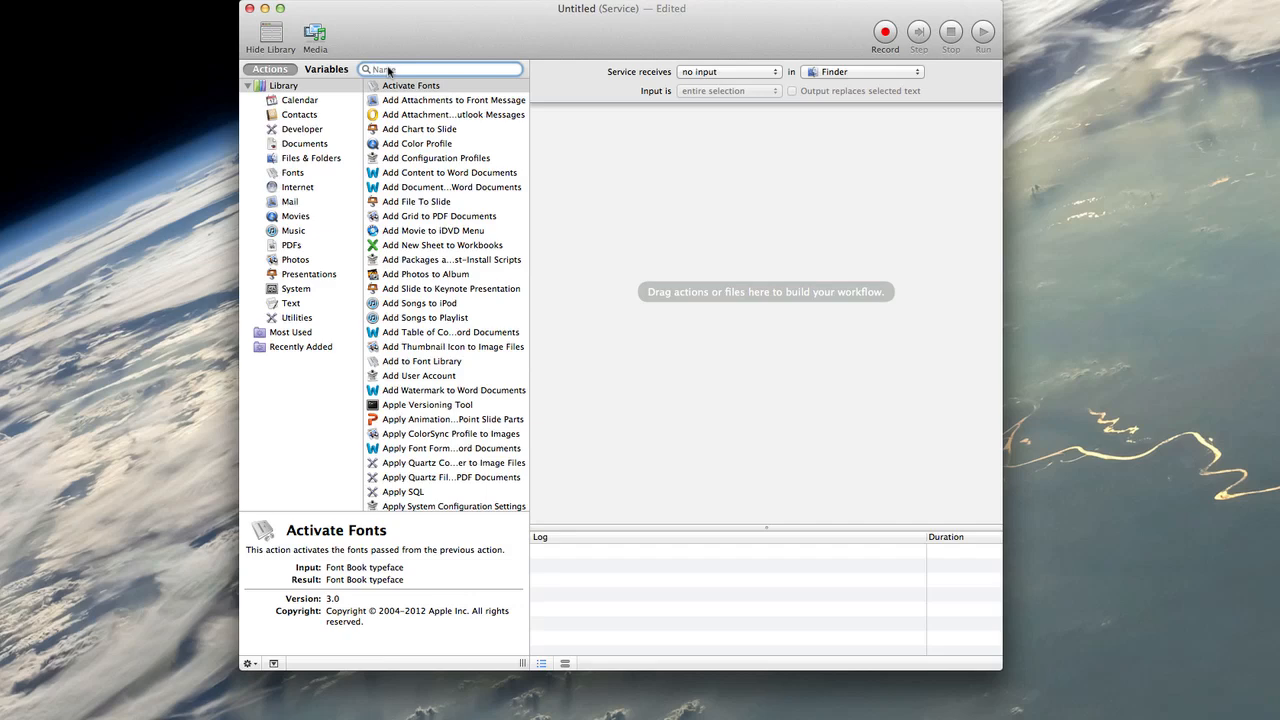
Step: Find 'run app' in the Actions library and add Run AppleScript to the workflow
type("run a")
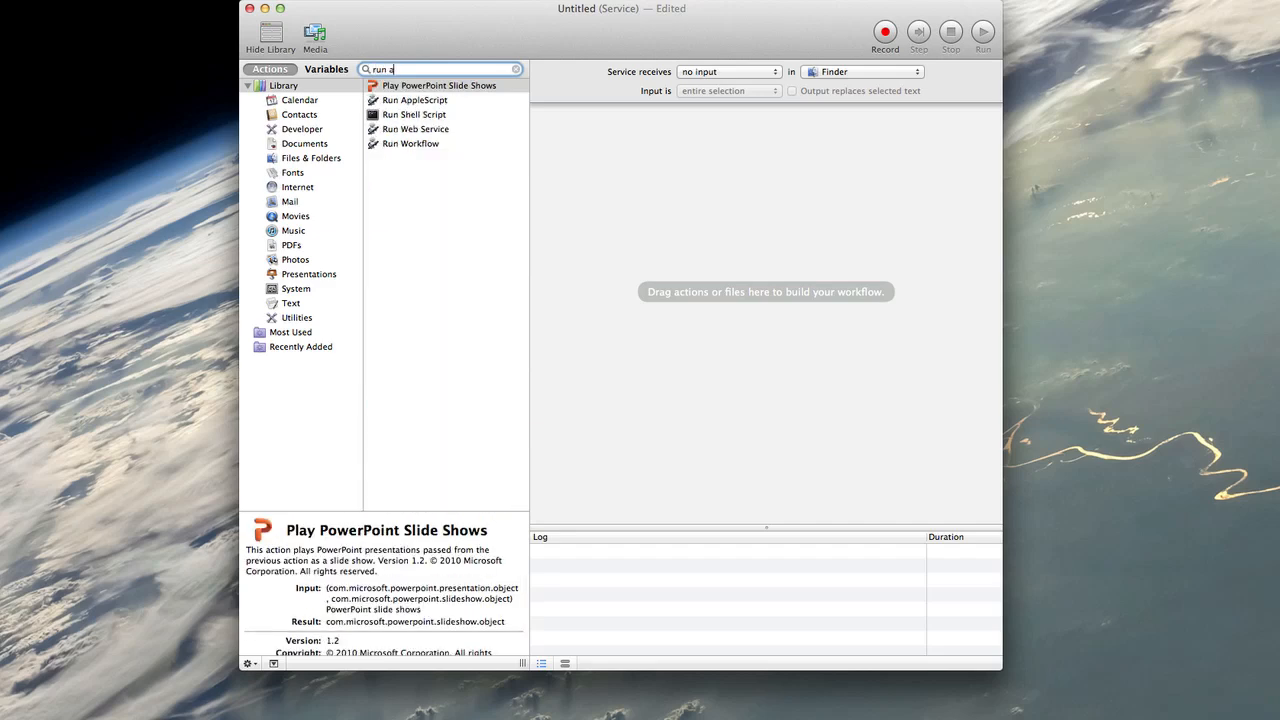
type("pp")
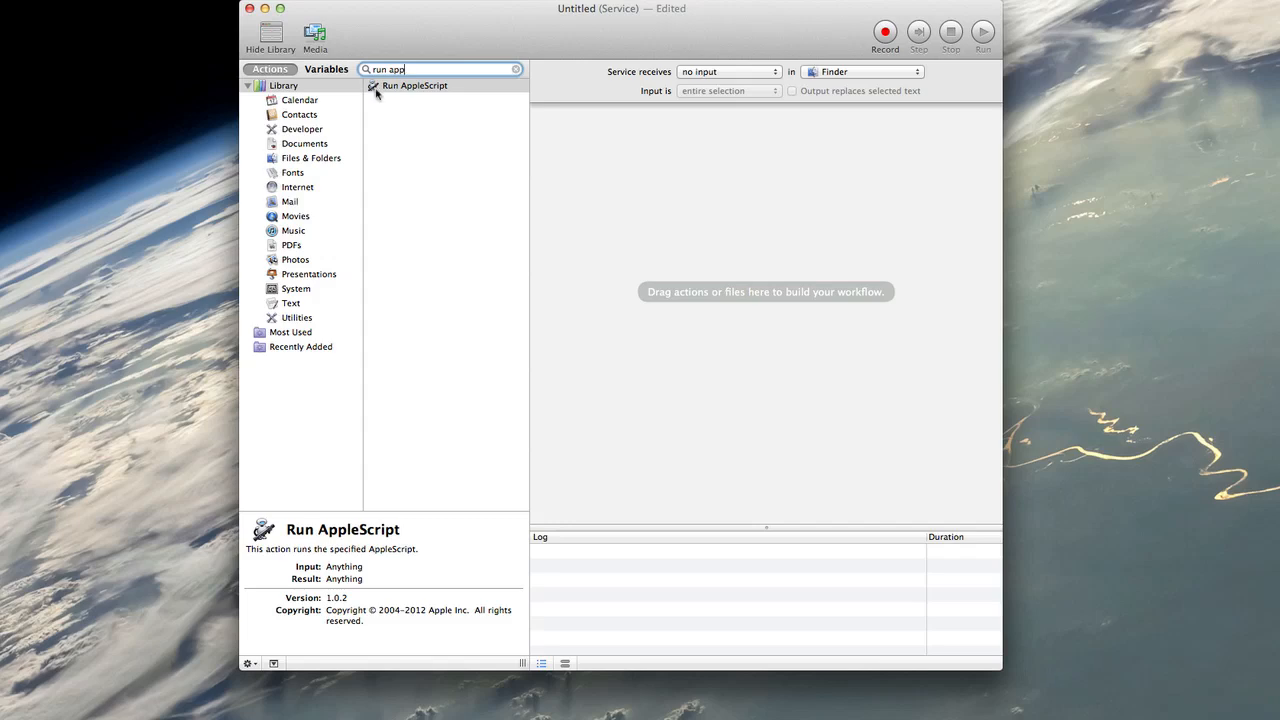
left_click(412, 84)
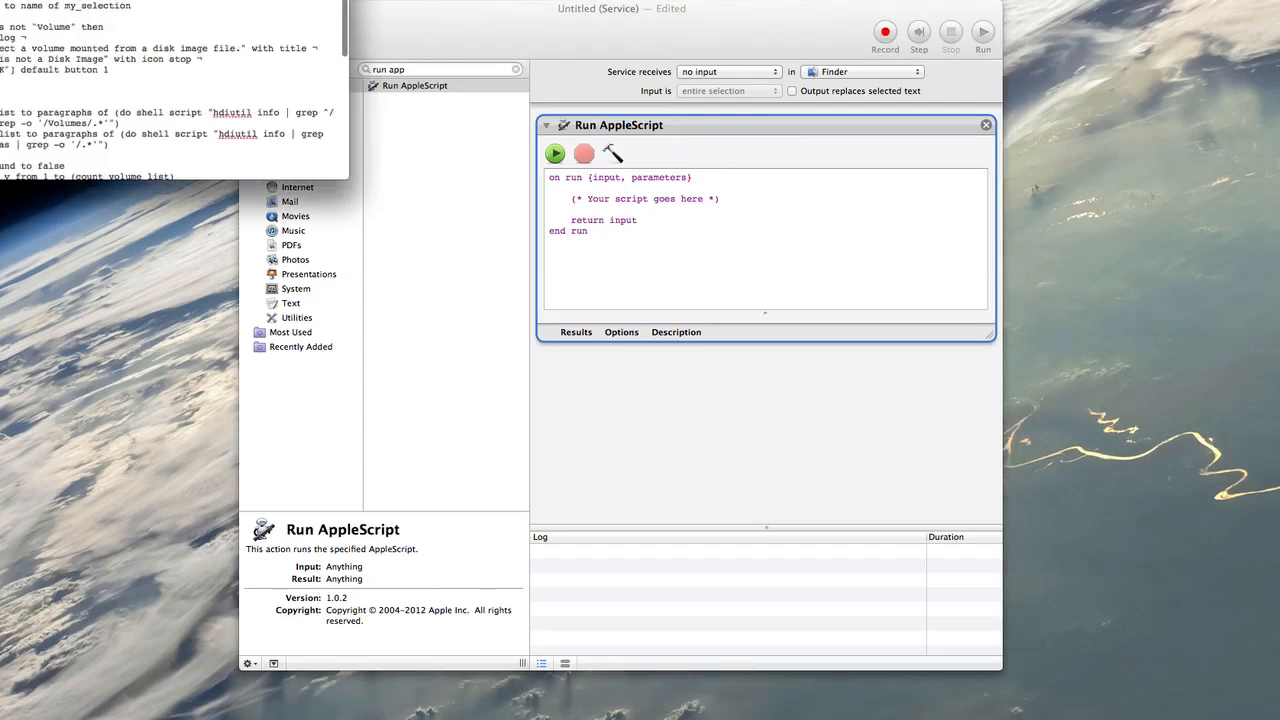
Step: Paste the eject-and-delete script over the Run AppleScript placeholder and close to prompt saving
scroll("down", 3)
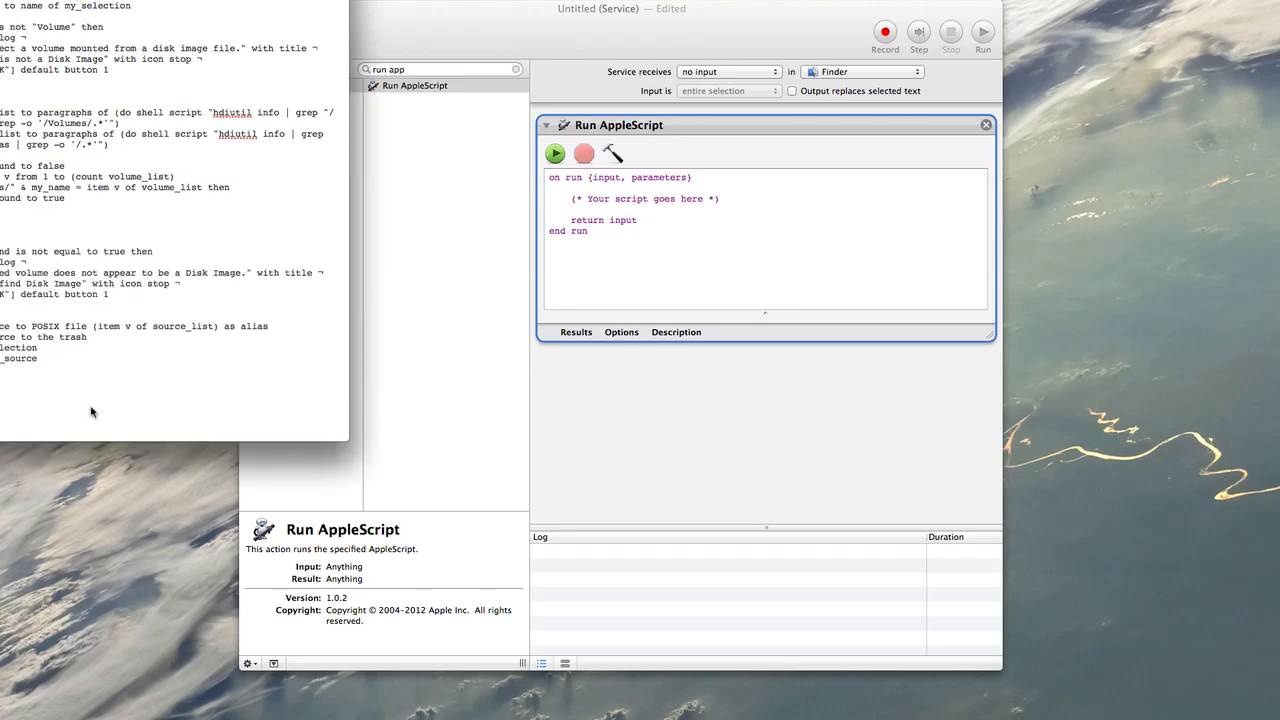
key("cmd+a")
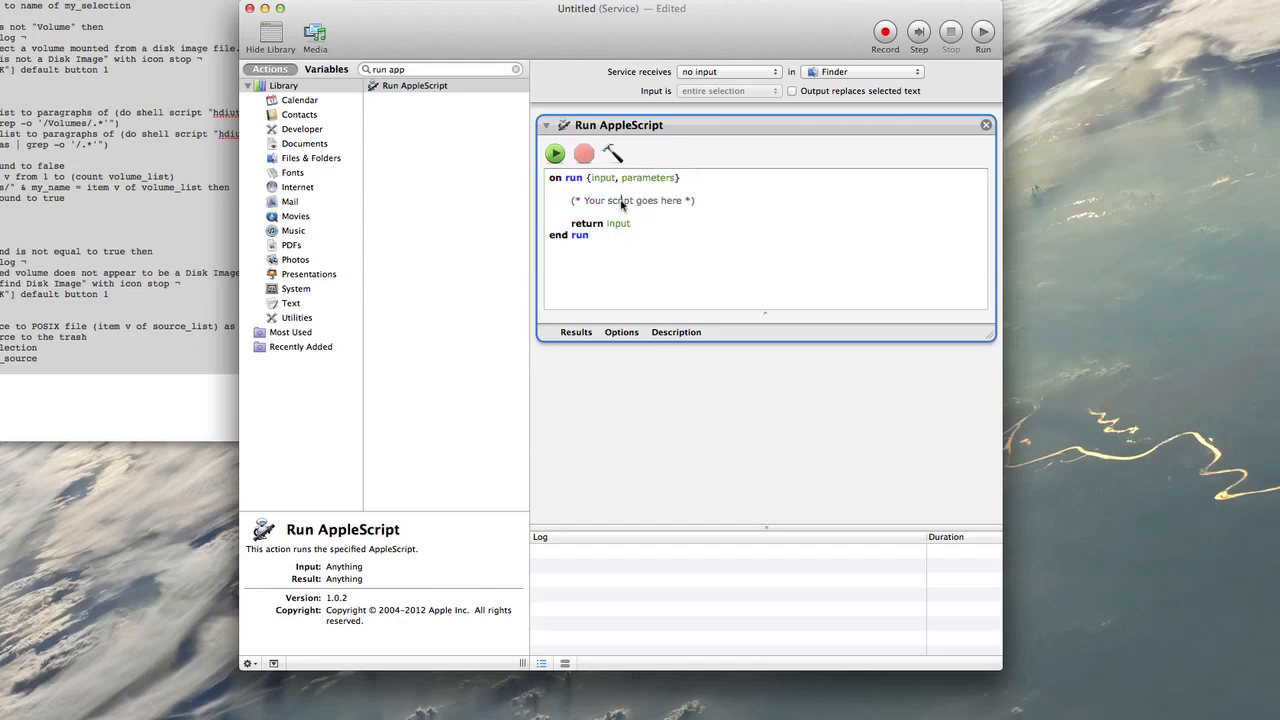
double_click(660, 200)
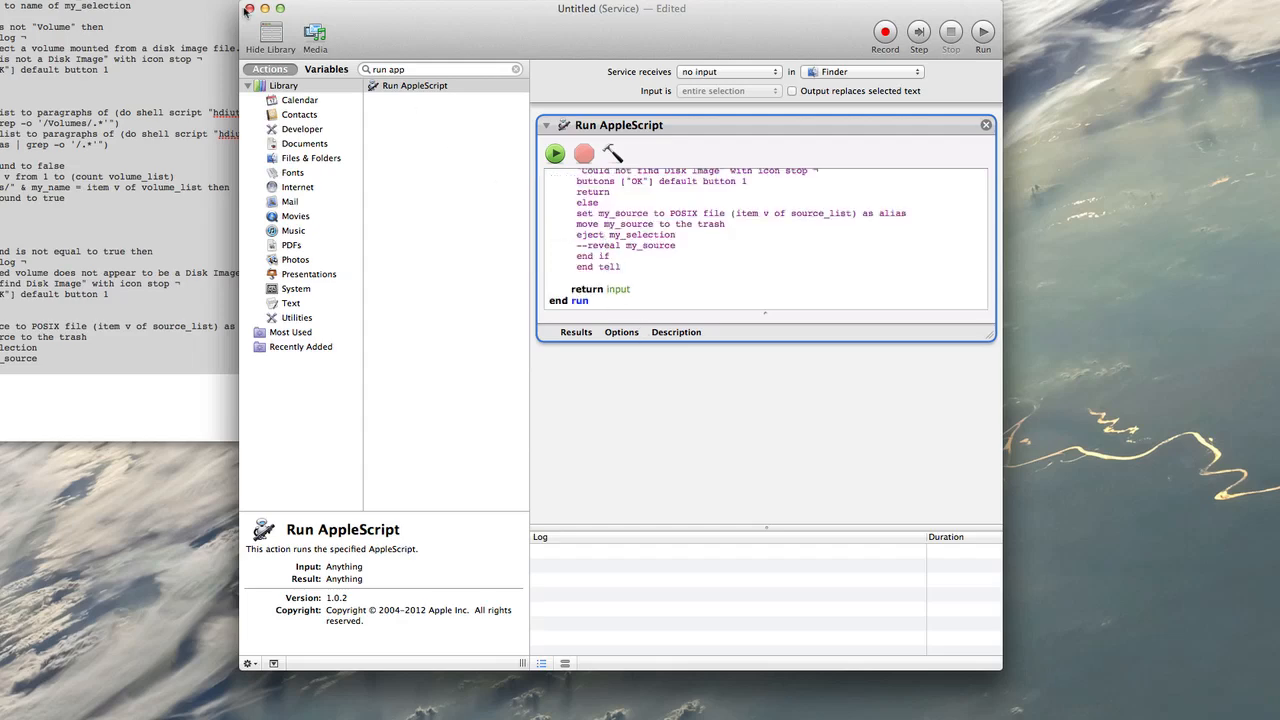
left_click(268, 8)
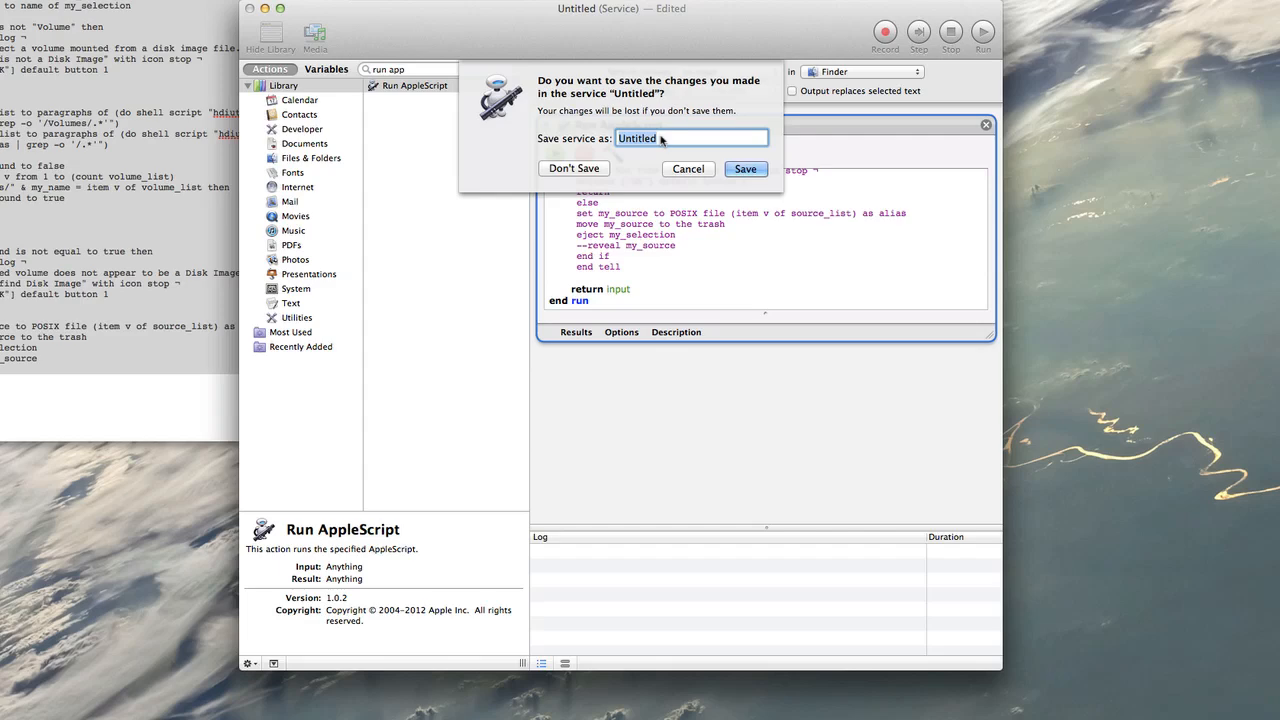
Step: Save the service as 'Eject & Delete'
type("Eject &")
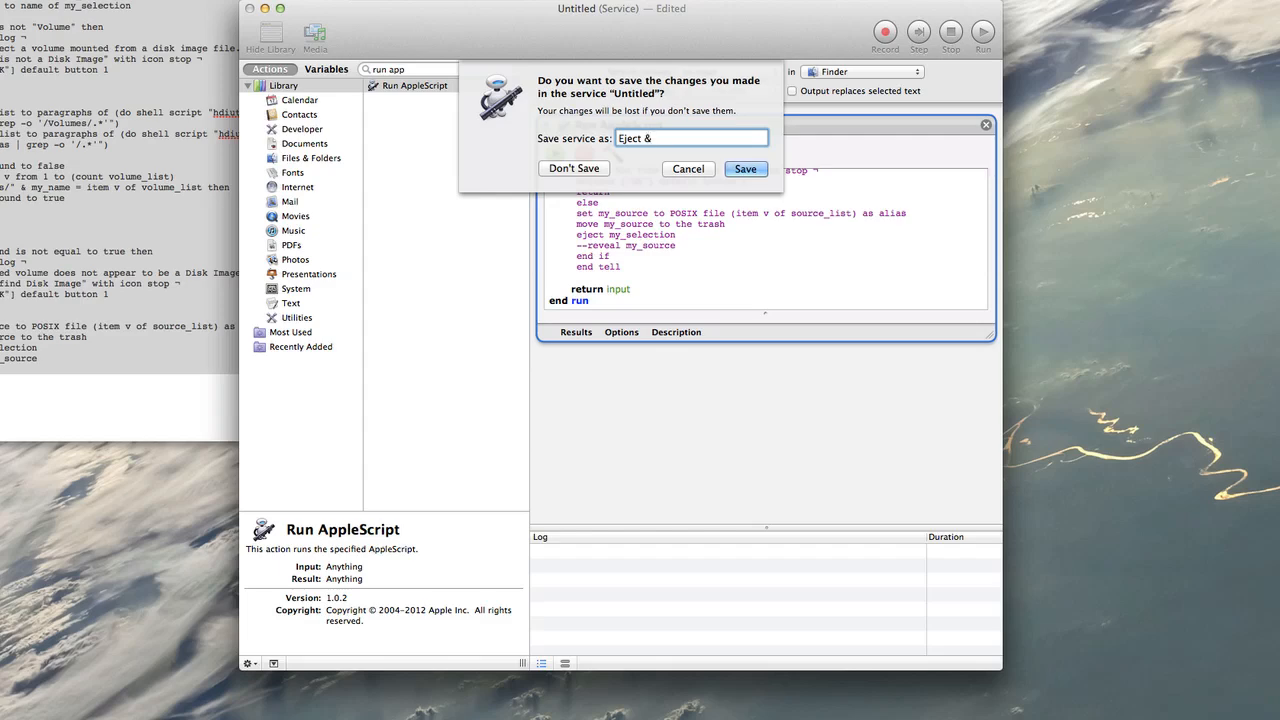
type("D")
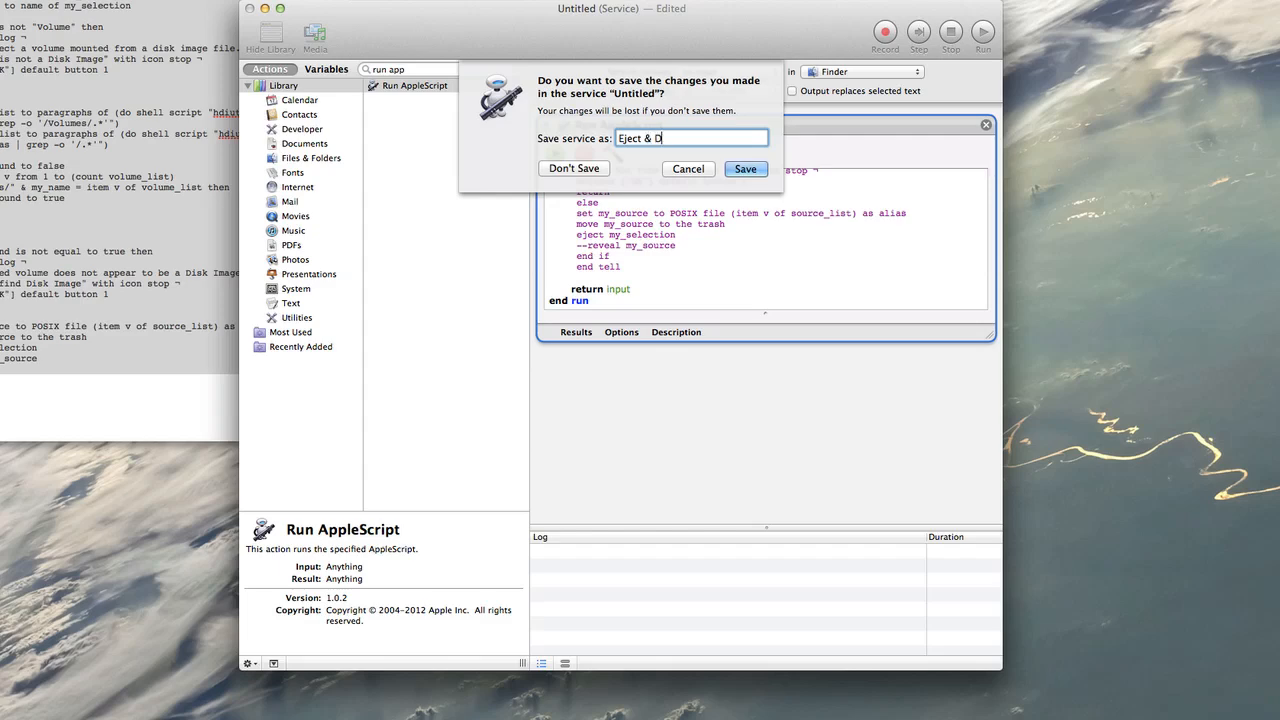
type("elete")
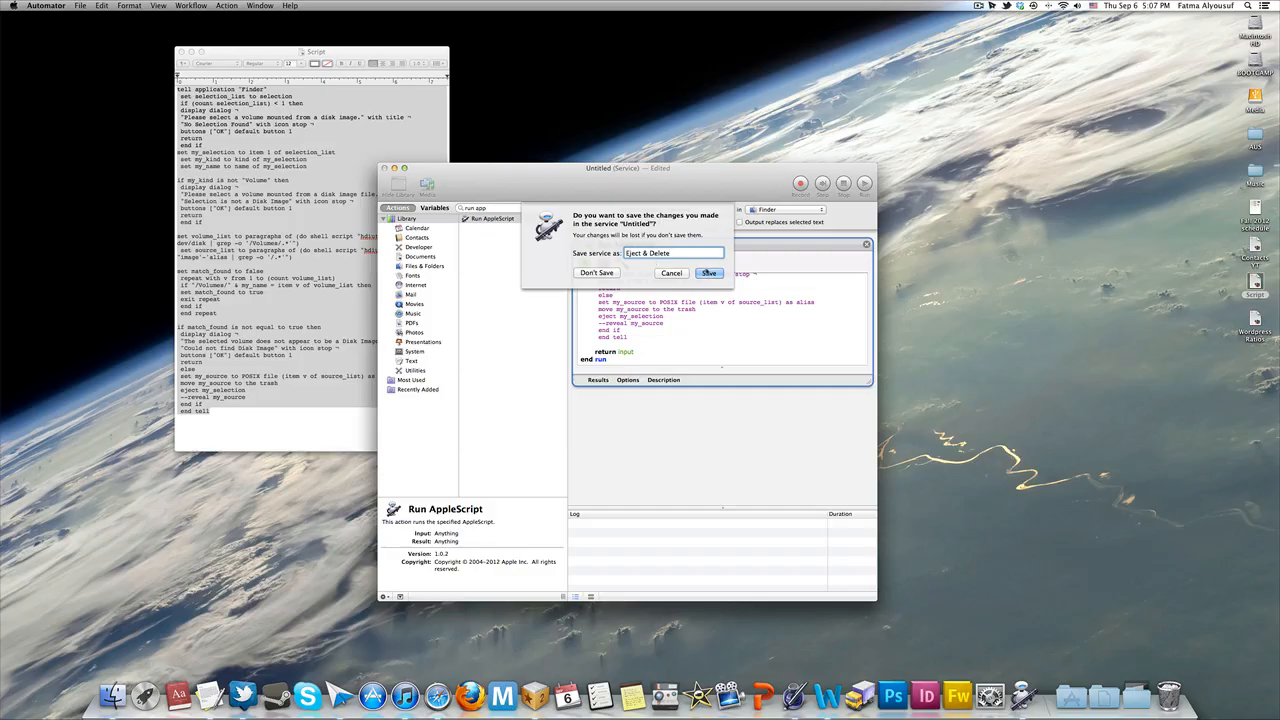
left_click(596, 272)
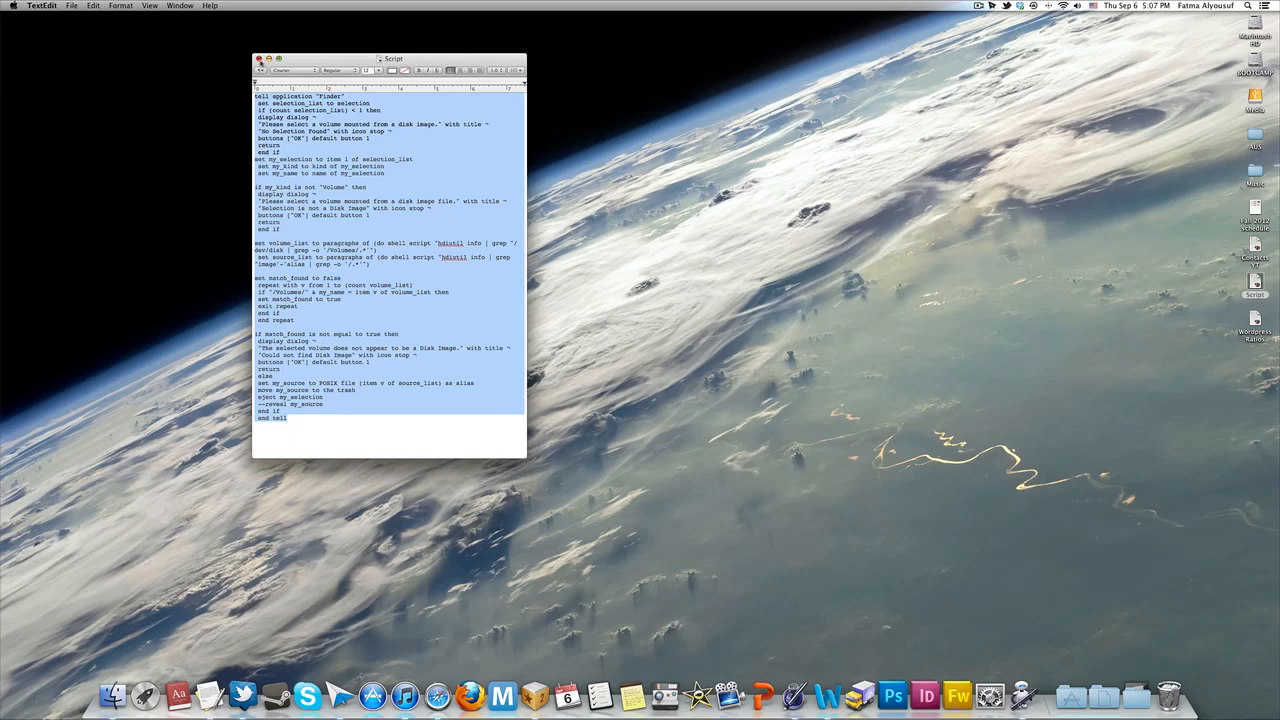
Step: Check 'Eject & Delete' under Finder > Services and open Services keyboard shortcut preferences
left_click(262, 52)
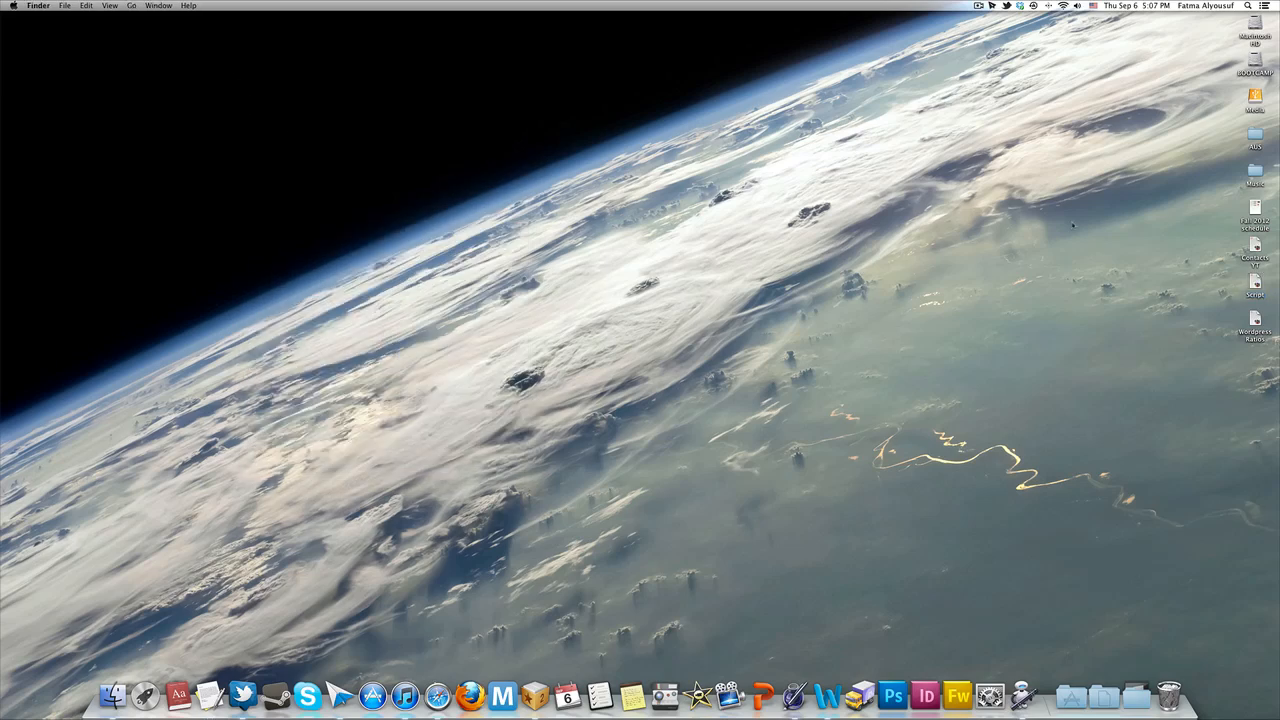
mouse_move(336, 152)
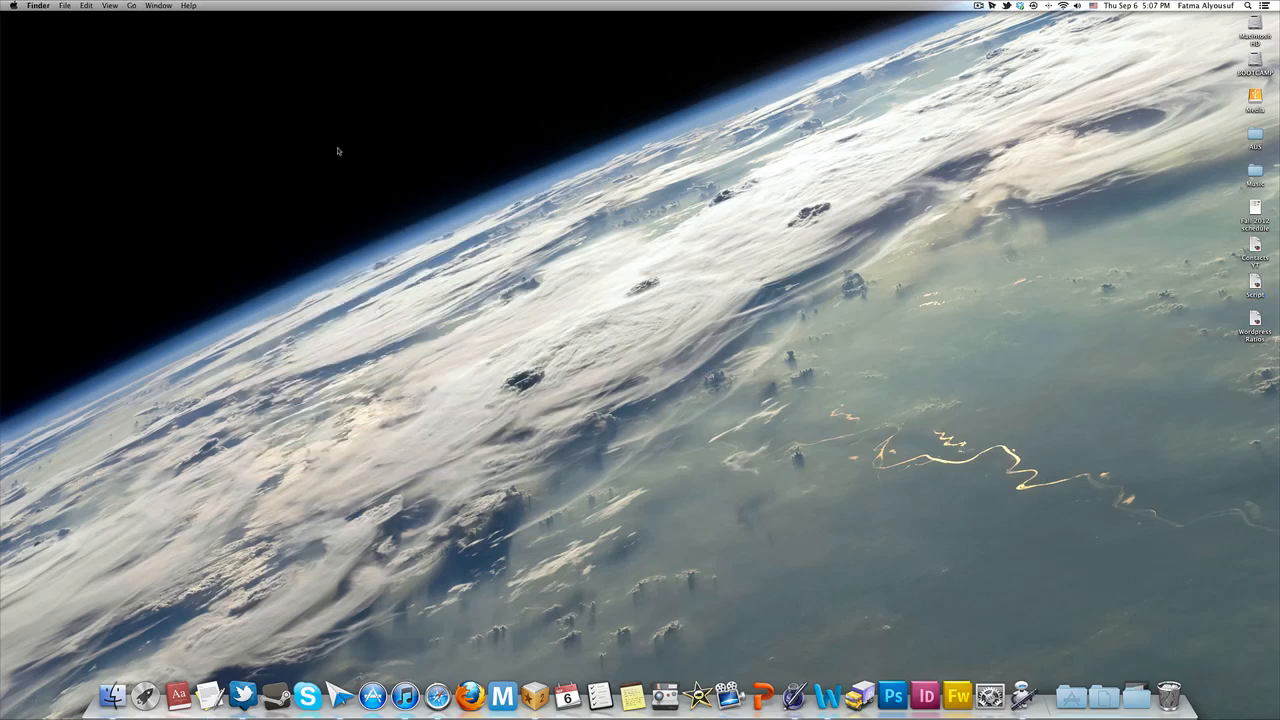
left_click(44, 4)
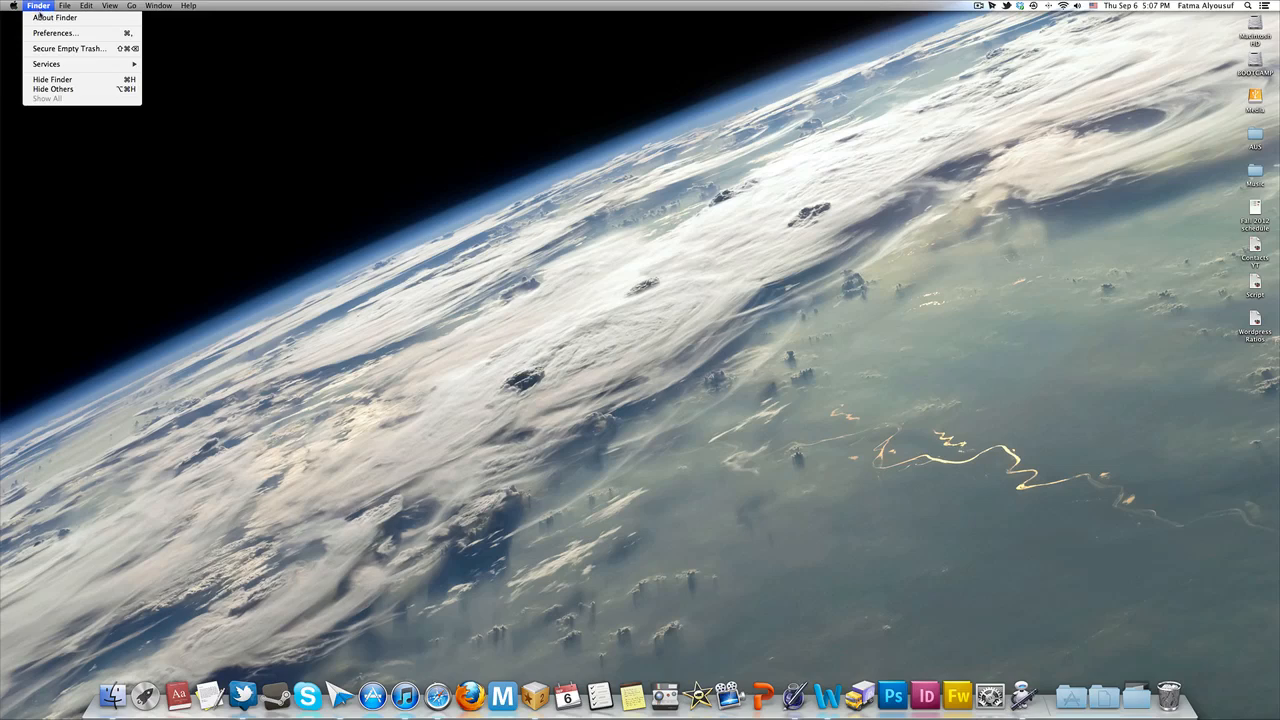
mouse_move(46, 64)
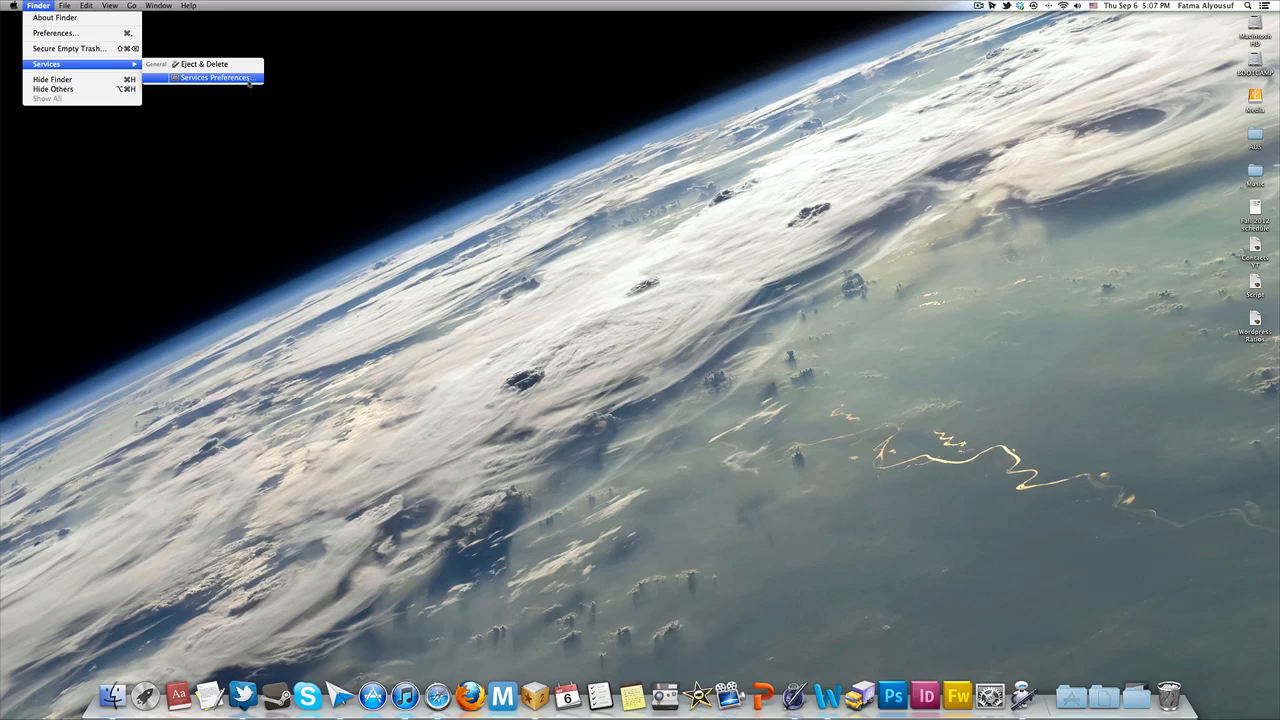
left_click(212, 78)
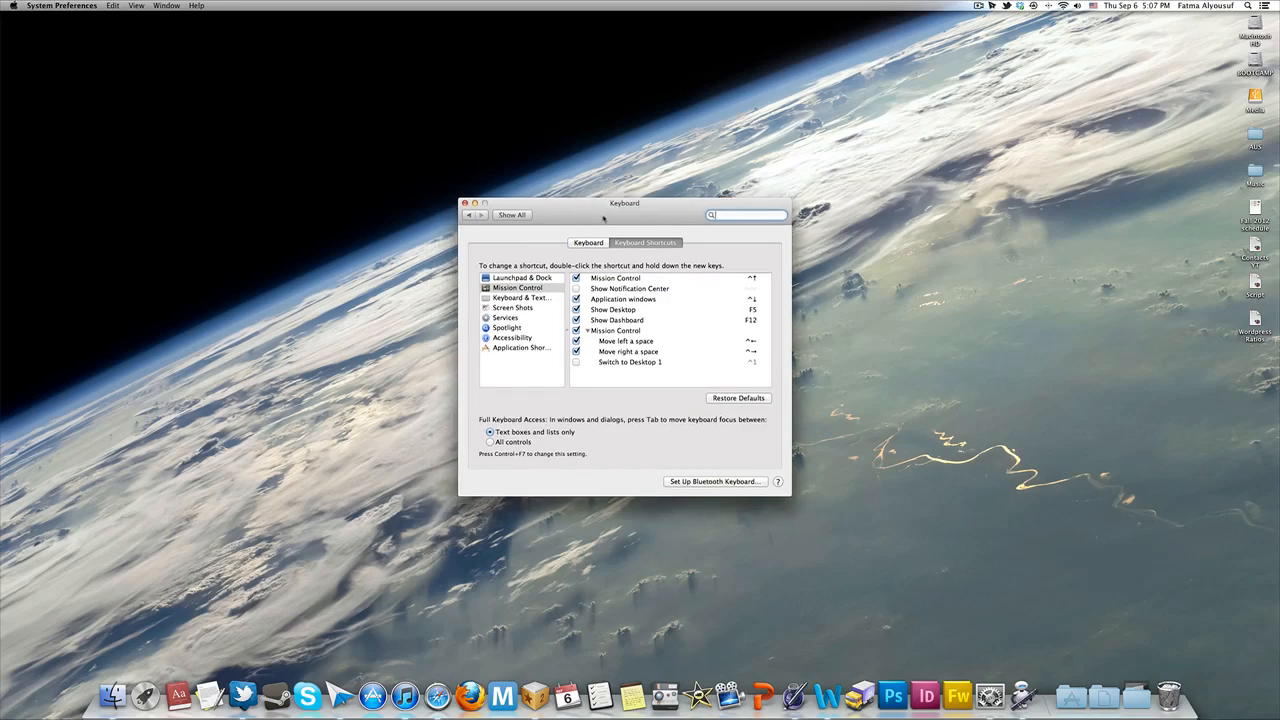
left_click_drag(624, 204, 652, 196)
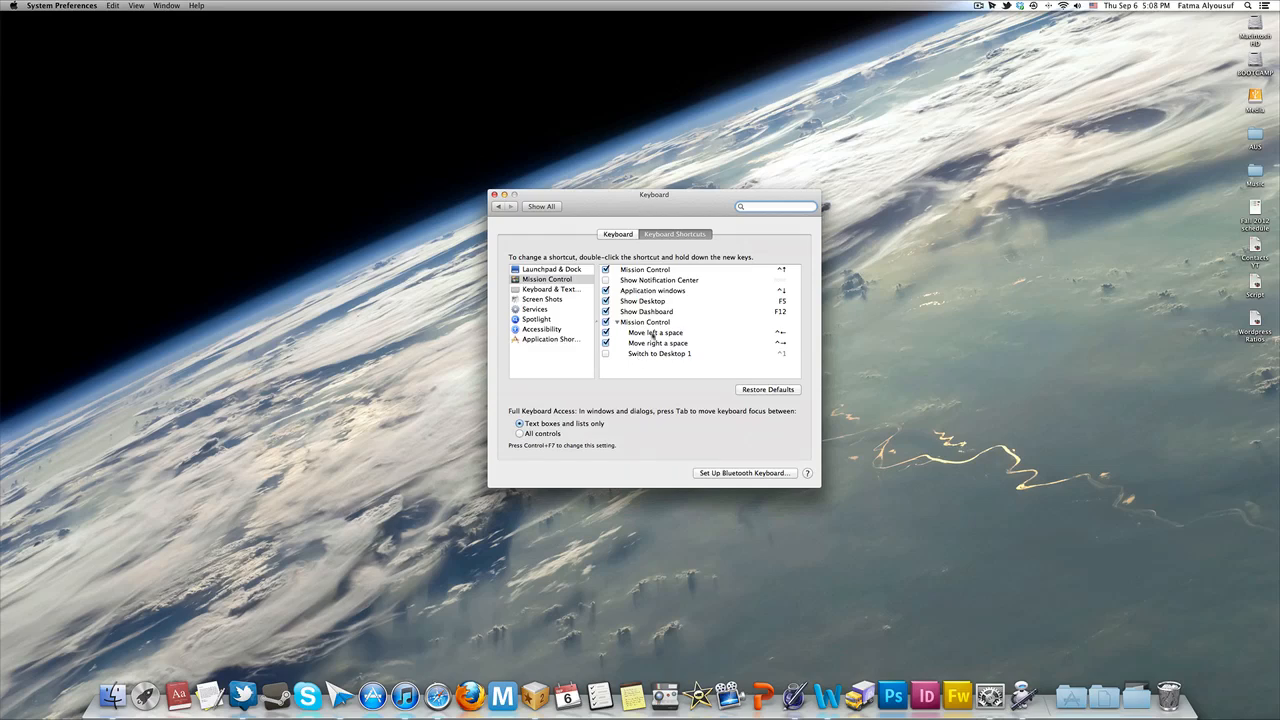
left_click(660, 352)
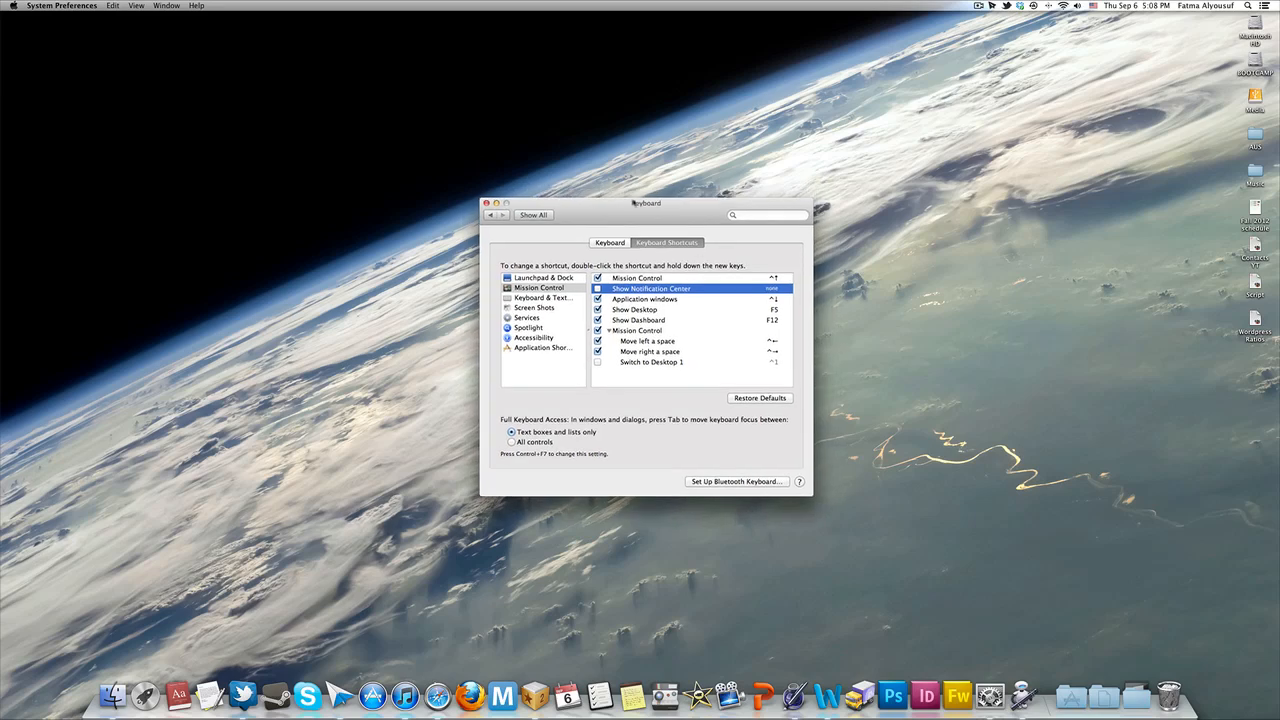
left_click(64, 6)
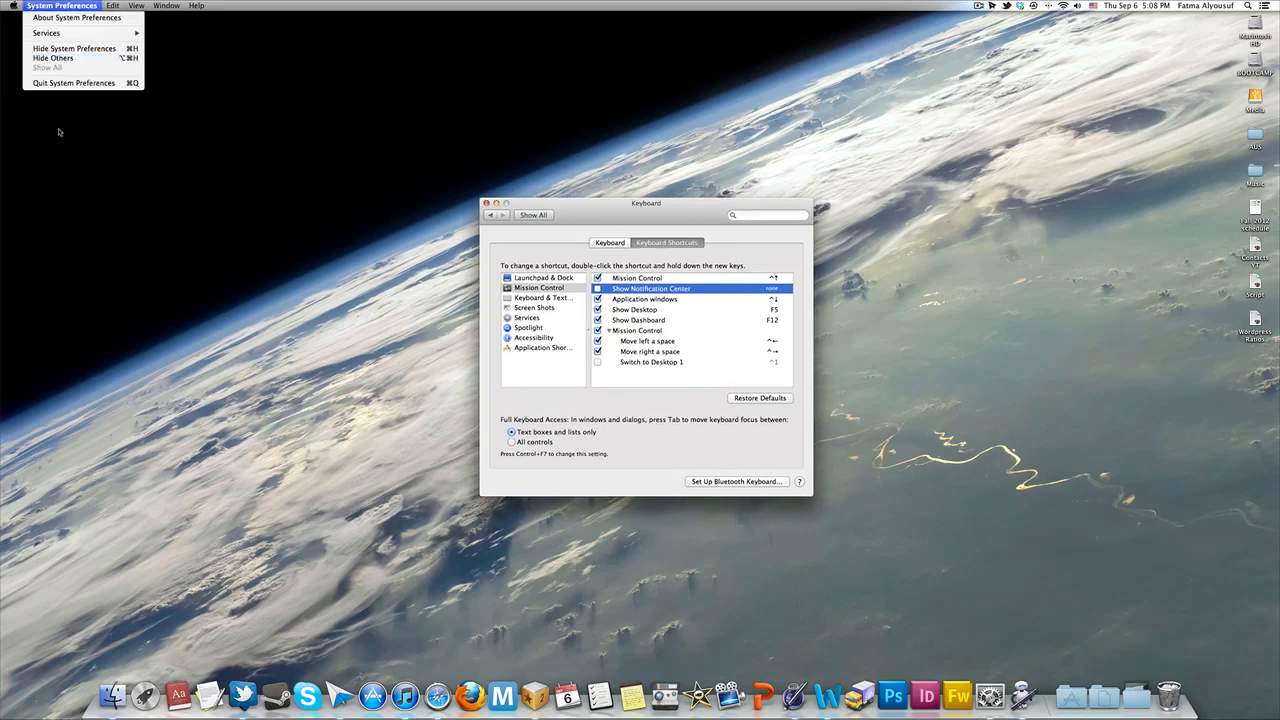